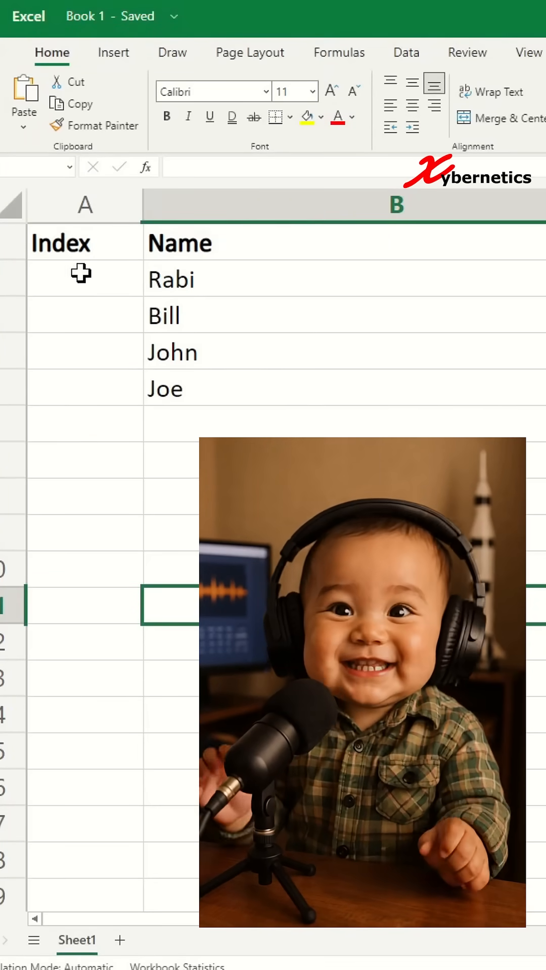
Begin the Index formula in A2 with the label text 'Num'.
text(Num)
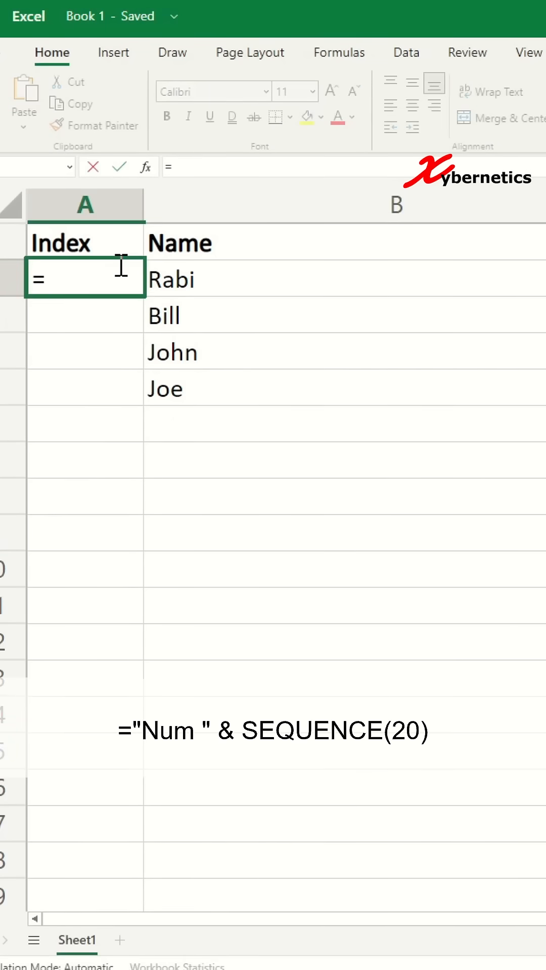
Enter ="Num " & SEQUENCE(20) in A2 so labels Num 1 to Num 20 spill down.
text("Num)
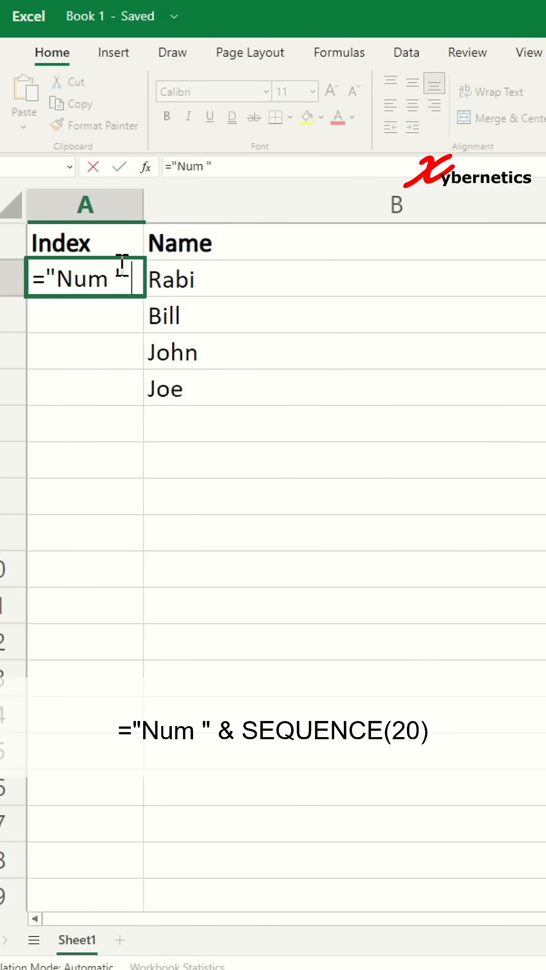
text(& S)
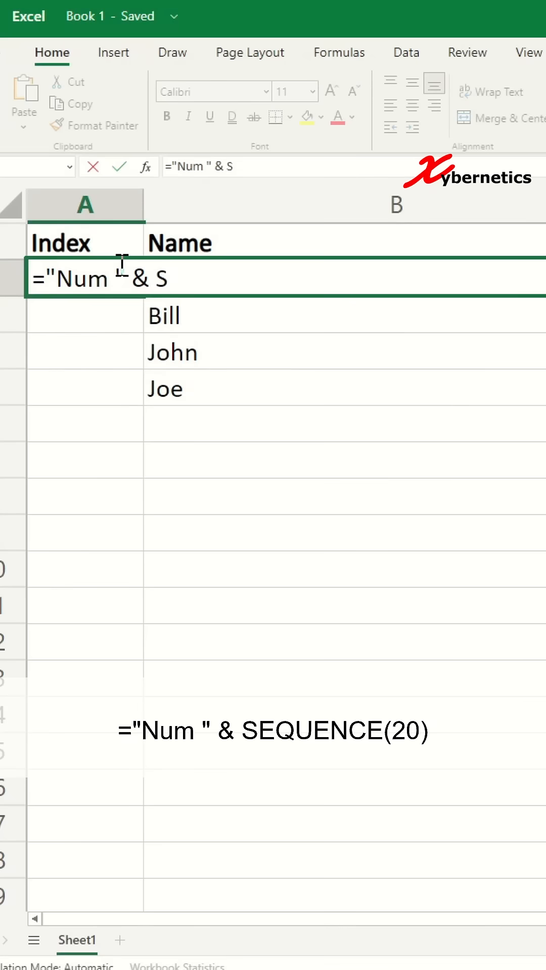
text(EQUENCE()
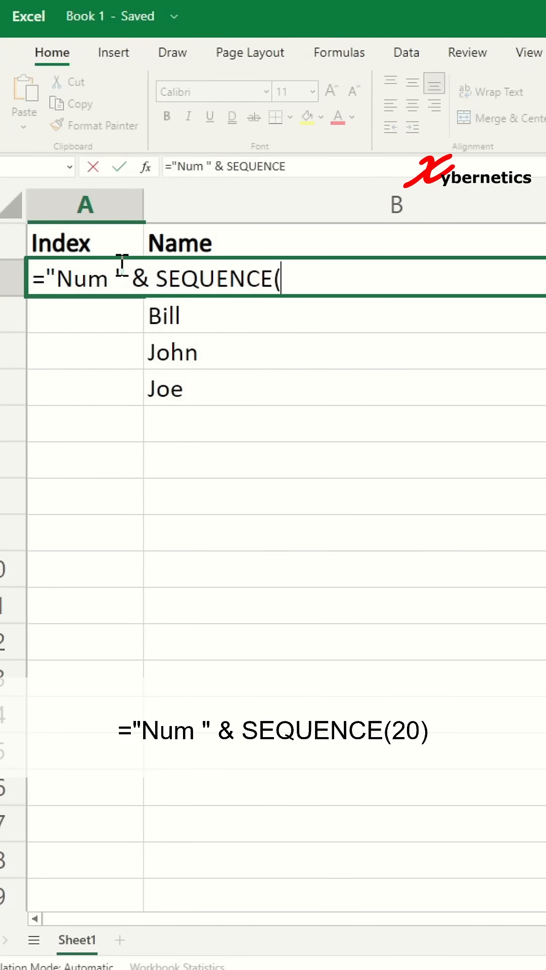
text(20))
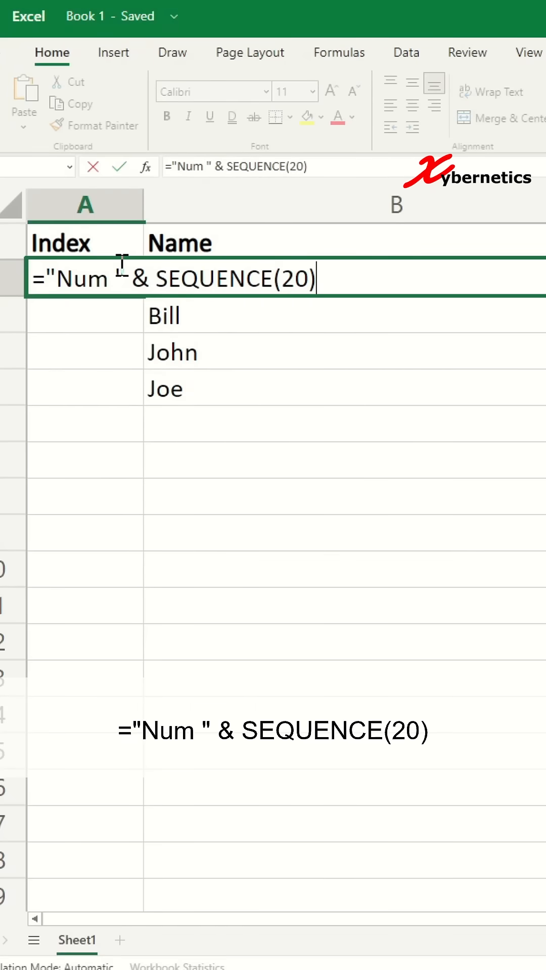
key(Enter)
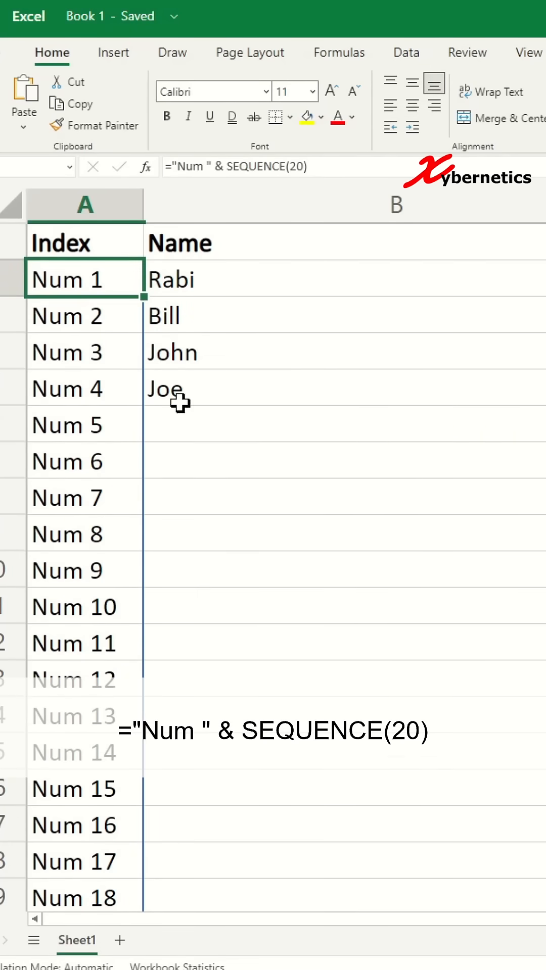
Change the sequence length to COUNTA(B2:B27) so numbering stops at Num 4.
click(203, 438)
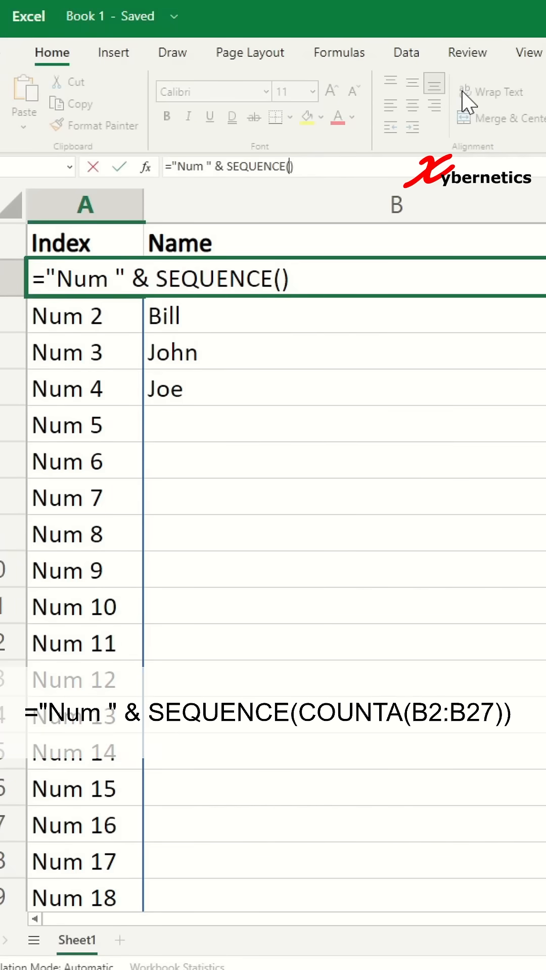
text(COUNtA)
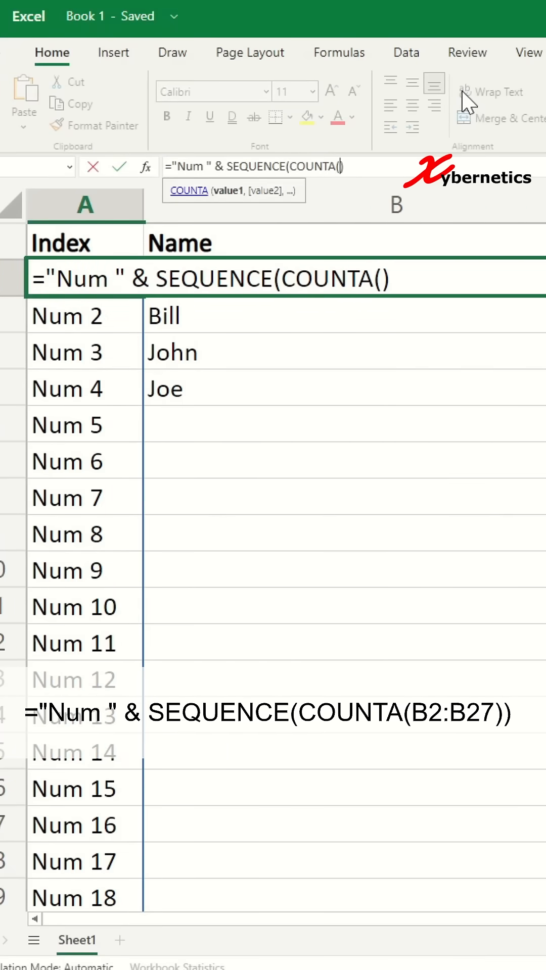
text(B2:B27)
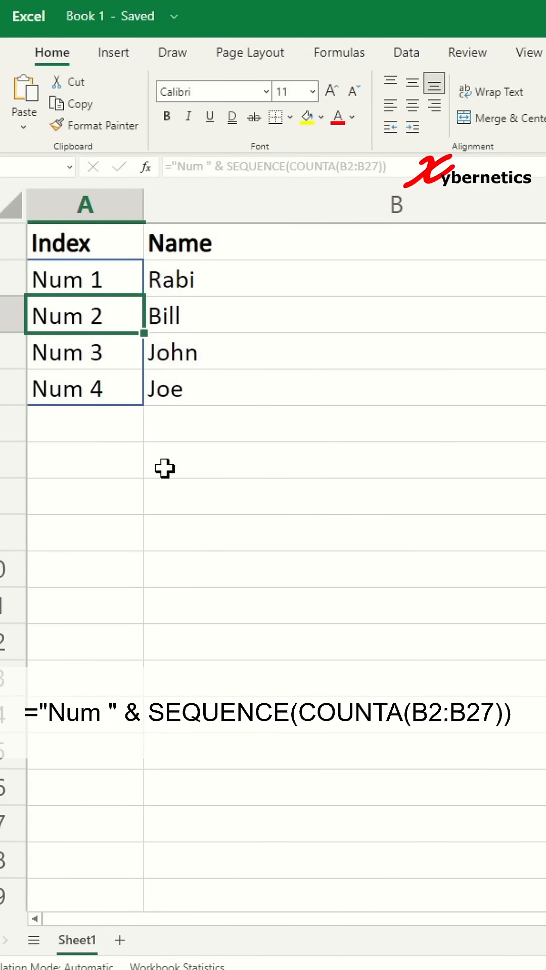
Add a fifth name, Sam, in B6 below Joe.
click(83, 426)
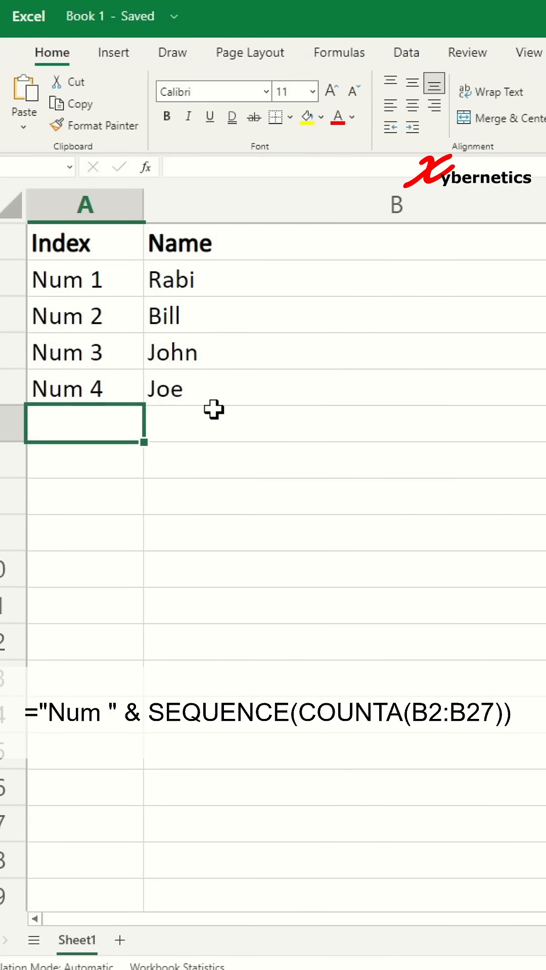
text(Sam)
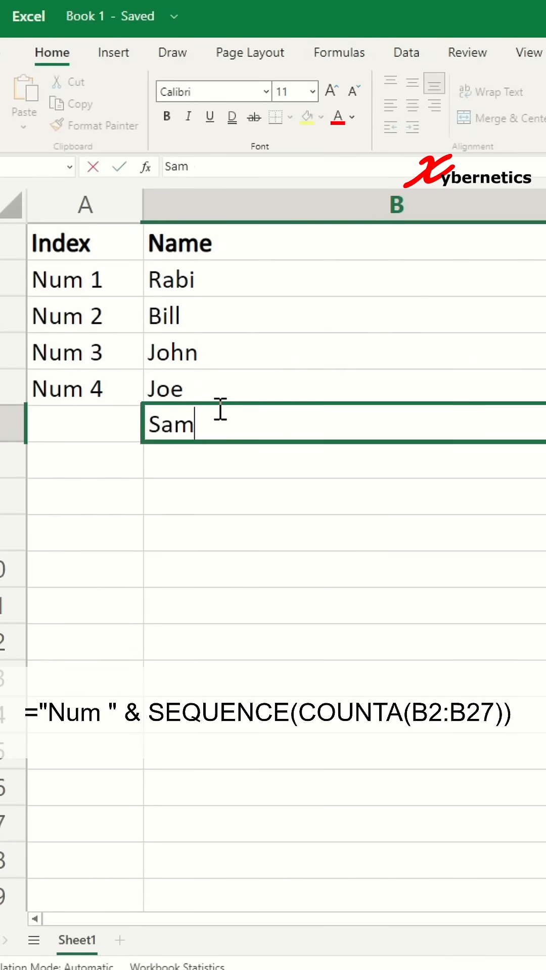